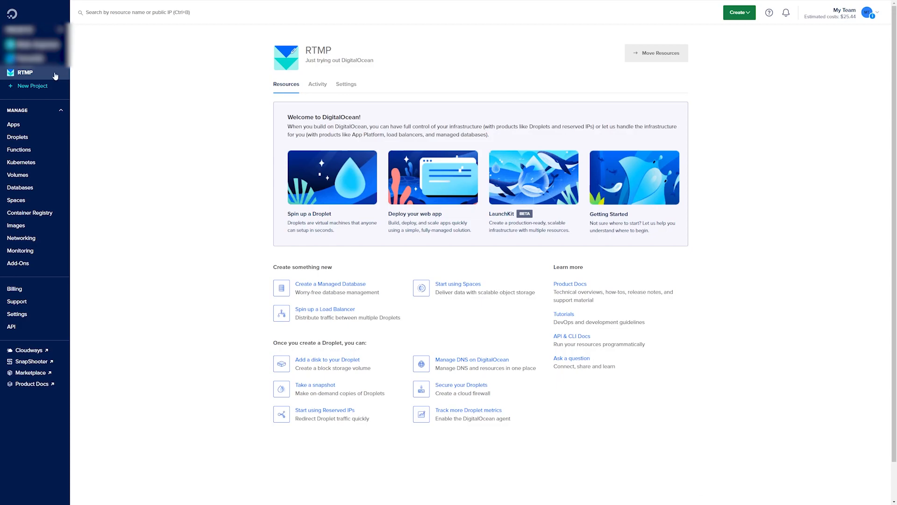
Step: Start a new droplet in Amsterdam AMS3 using the SRS 4.6.15 Ubuntu 20.04 marketplace image
click(18, 137)
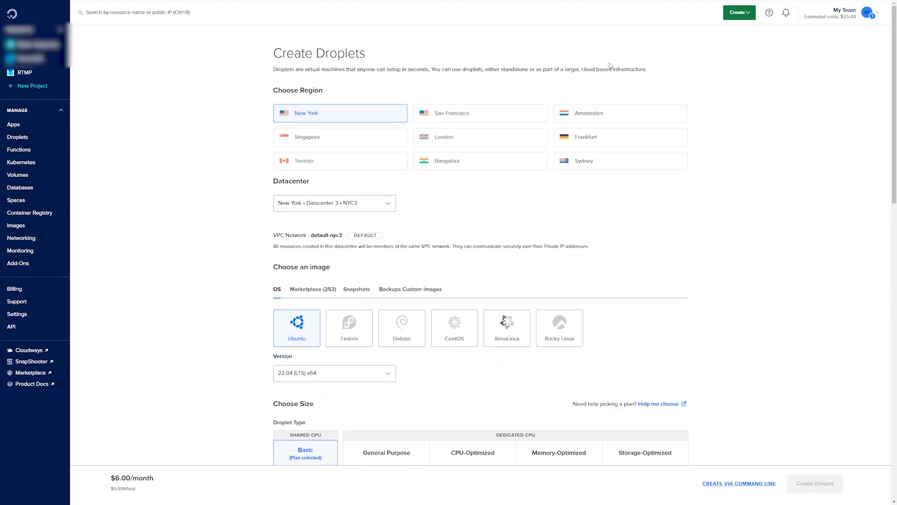
click(619, 112)
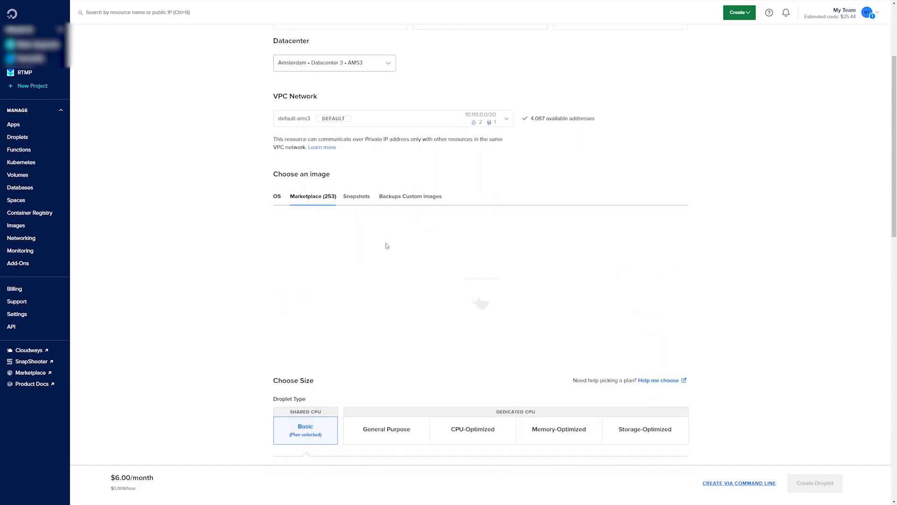
text(SRS)
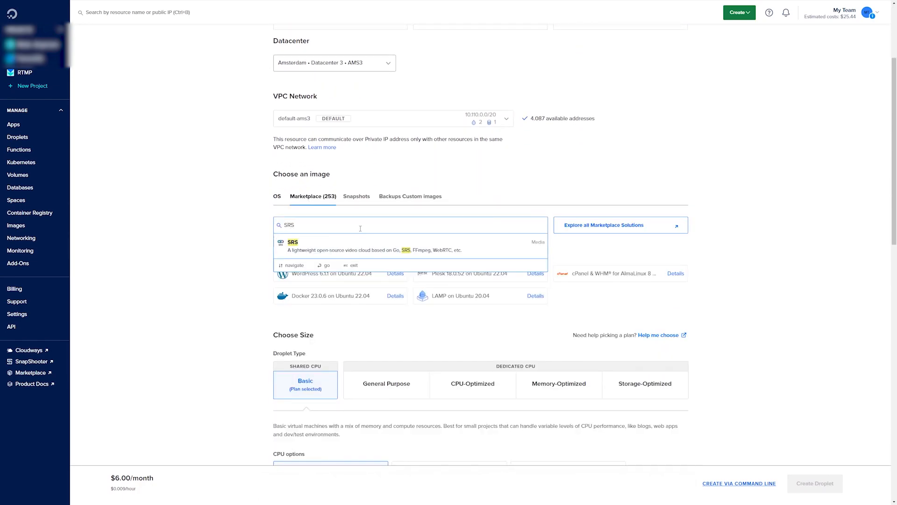
click(293, 246)
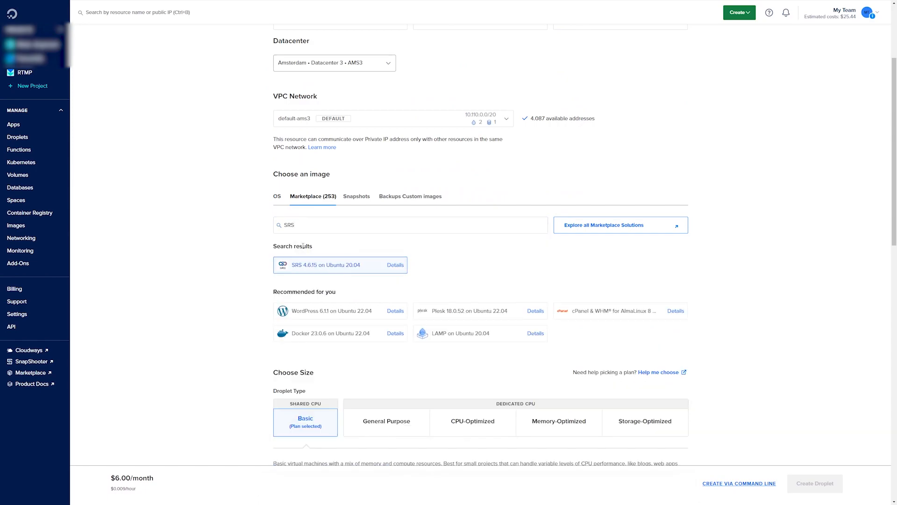
Step: Choose the $6/month plan with root password login and hostname rtmp
scroll(down, 3)
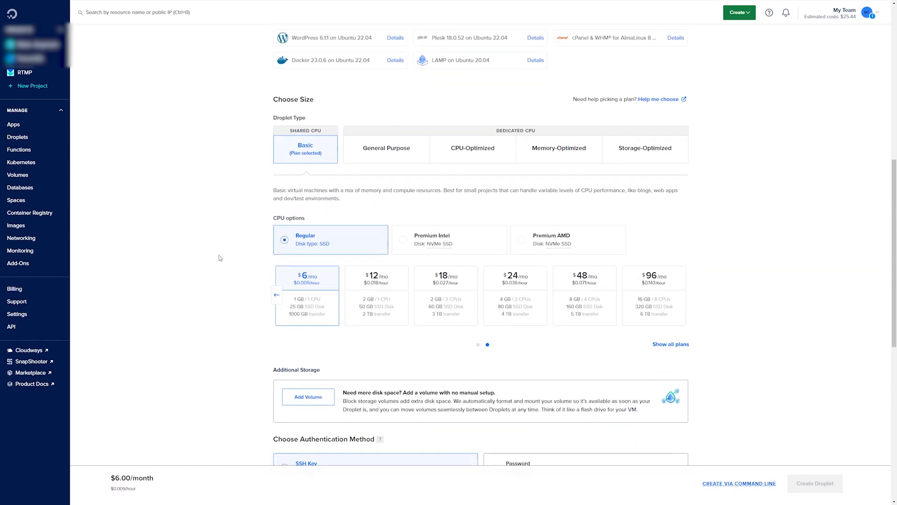
scroll(down, 3)
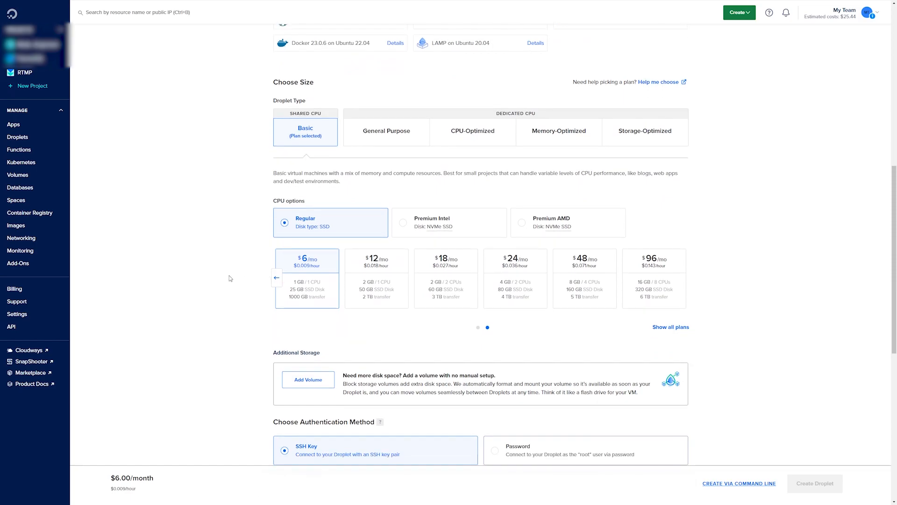
scroll(down, 3)
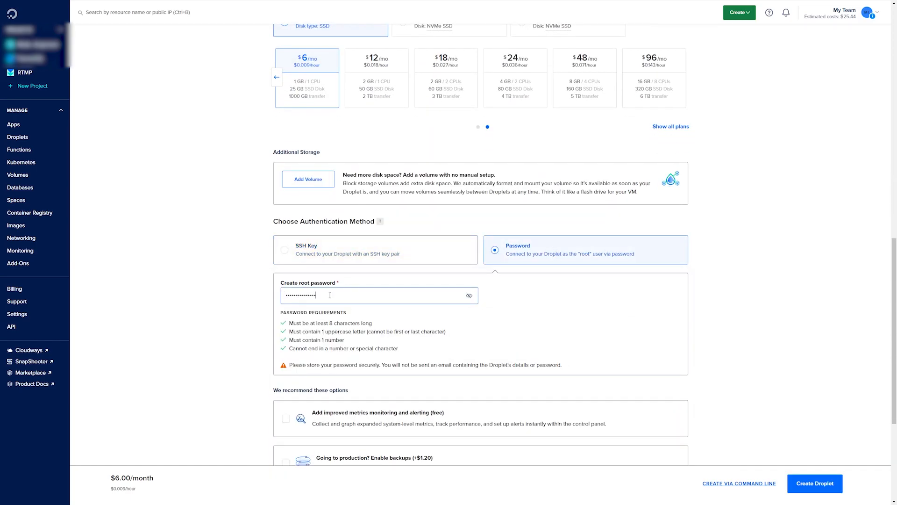
click(468, 295)
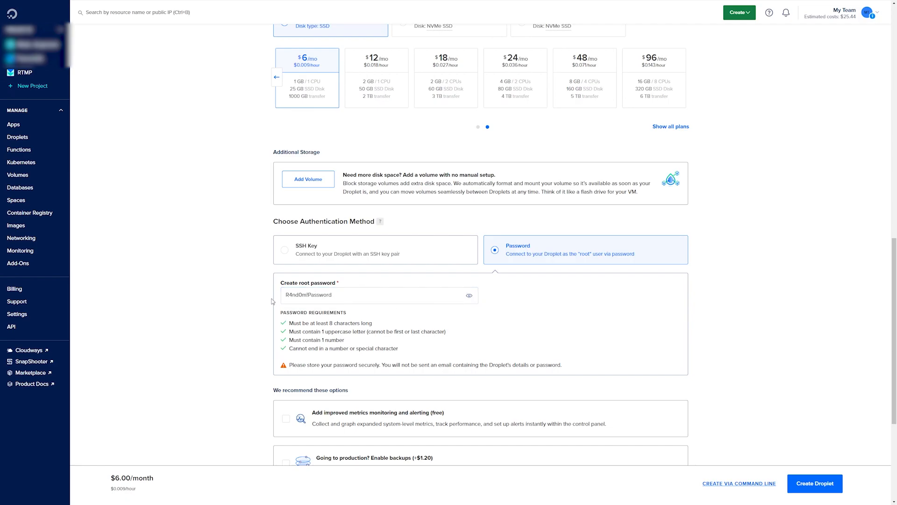
scroll(down, 3)
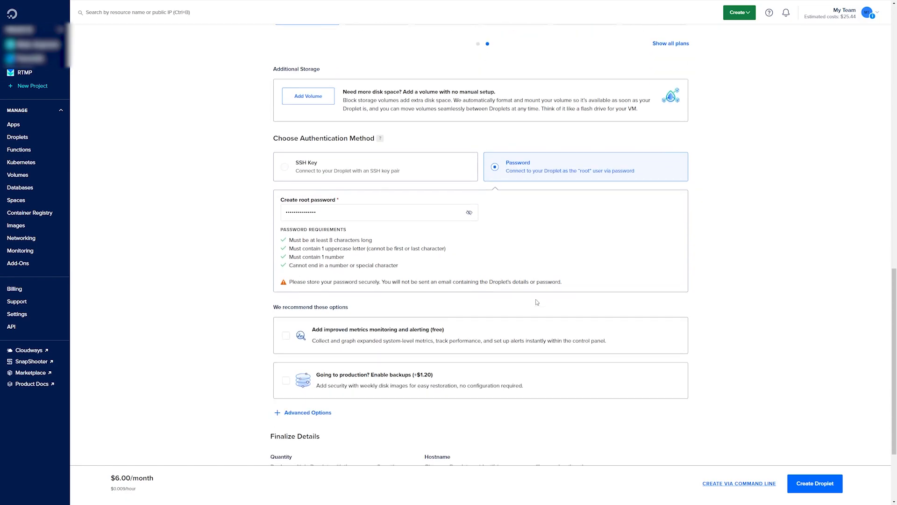
scroll(down, 3)
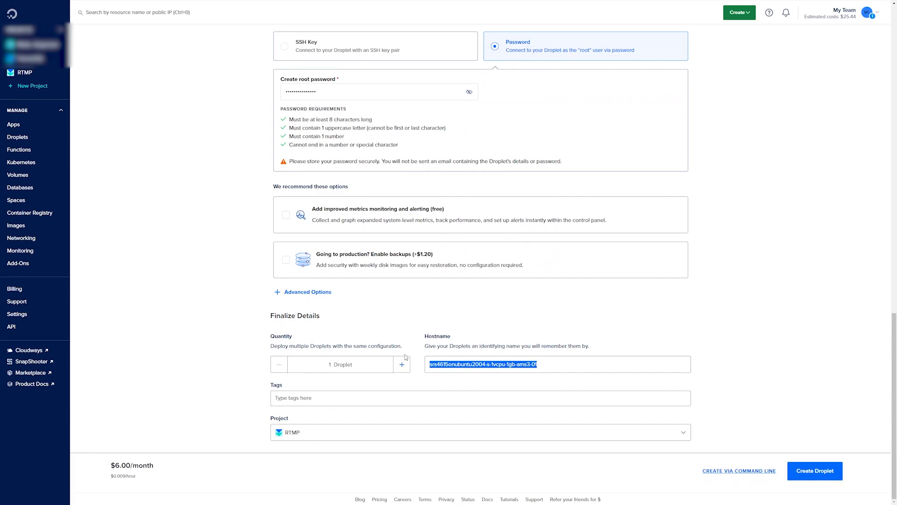
text(rtmp)
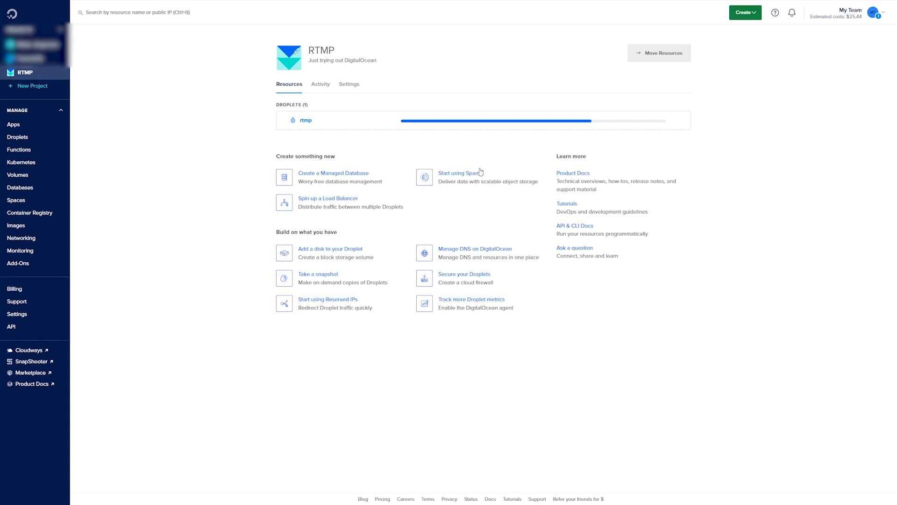
Step: Expand the rtmp droplet to reveal its public IPv4 165.22.202.188
click(306, 119)
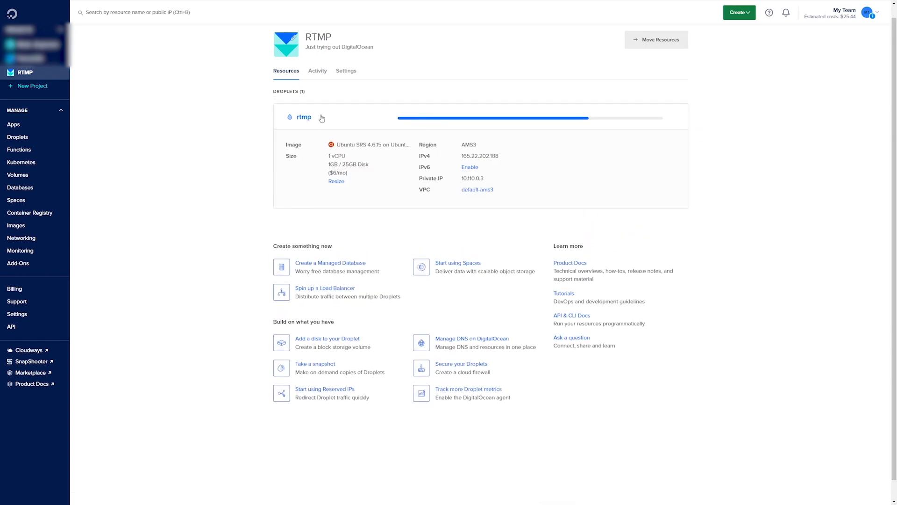
click(304, 117)
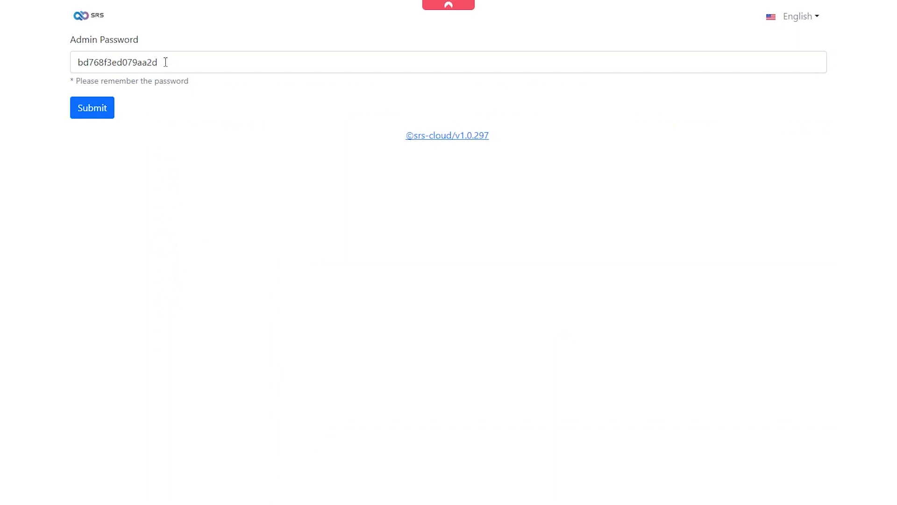
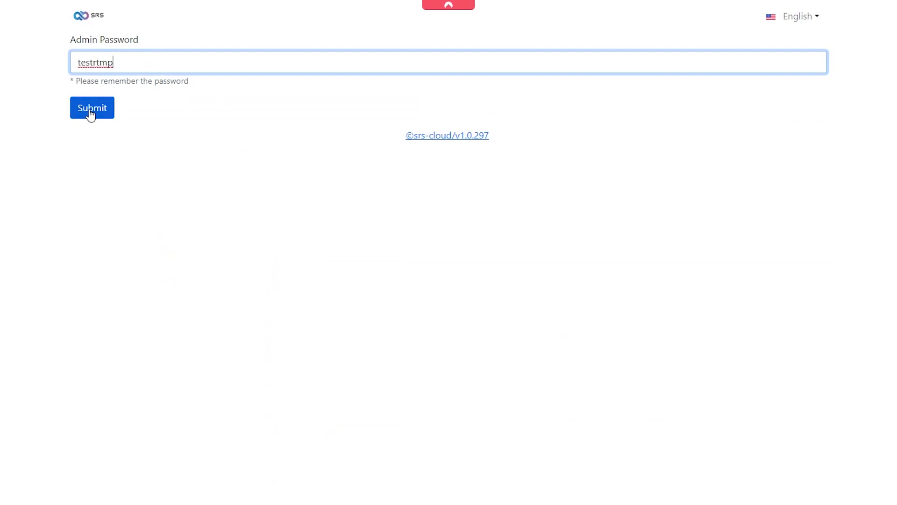
click(92, 108)
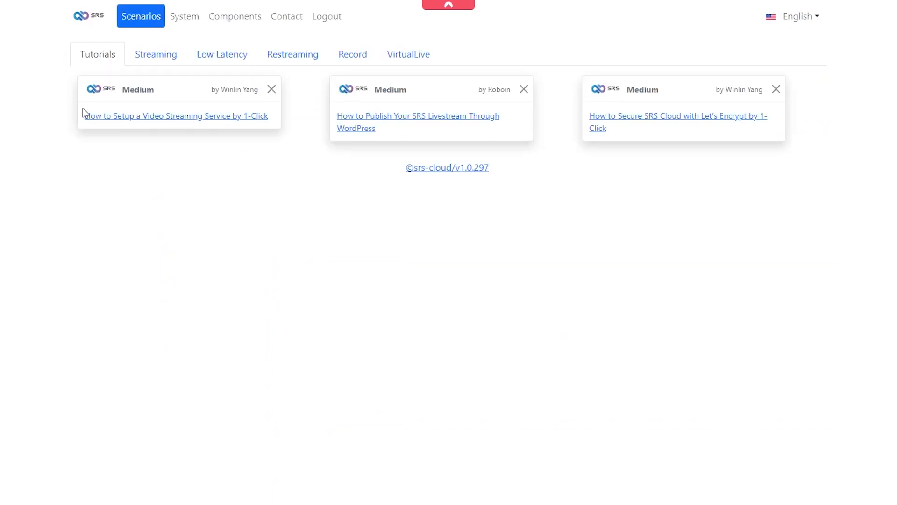
Step: Review the Streaming scenario's OBS server URL and stream key, selecting the secret, then open System
click(156, 54)
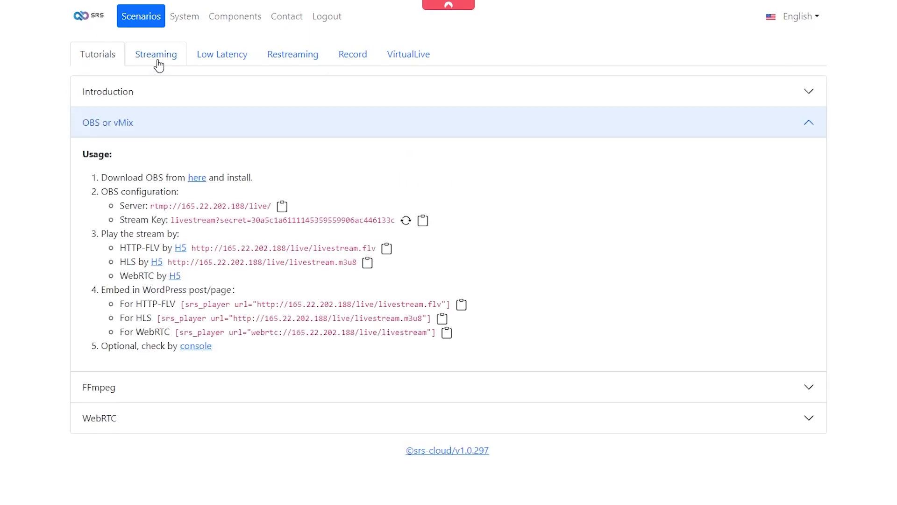
click(155, 54)
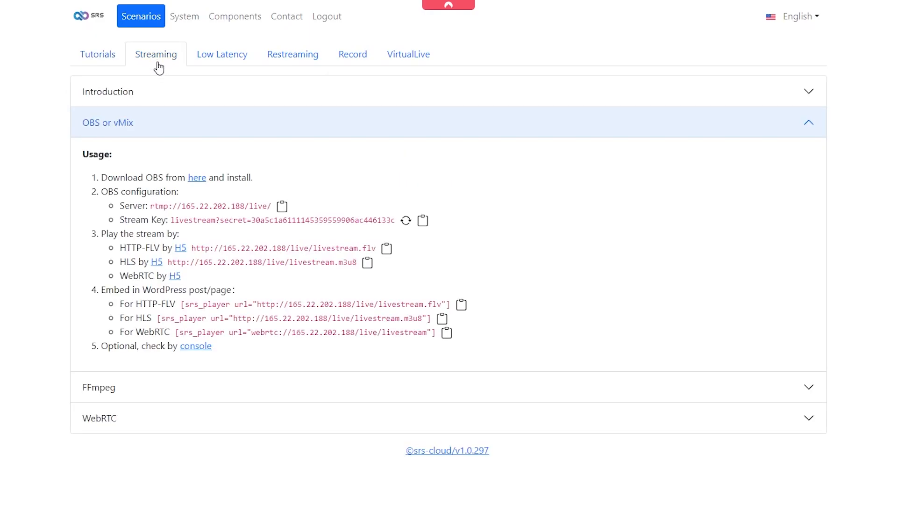
mouse_move(388, 203)
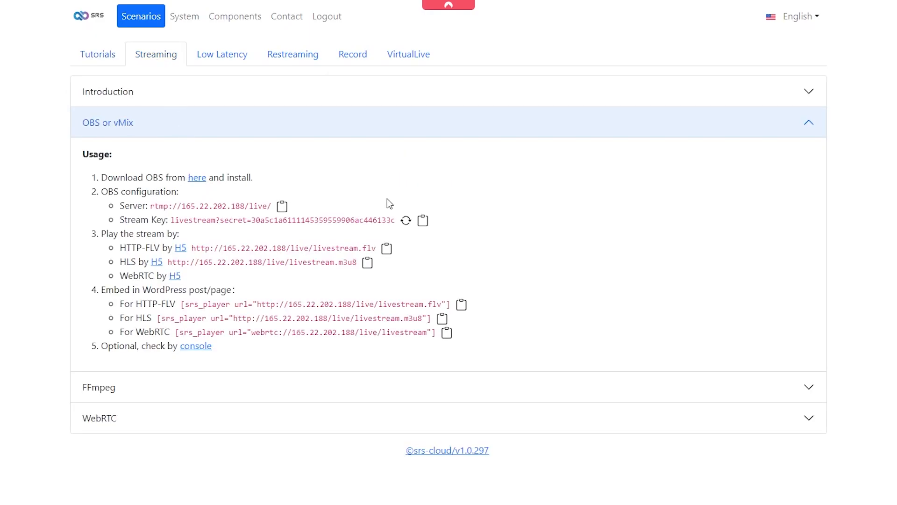
double_click(323, 220)
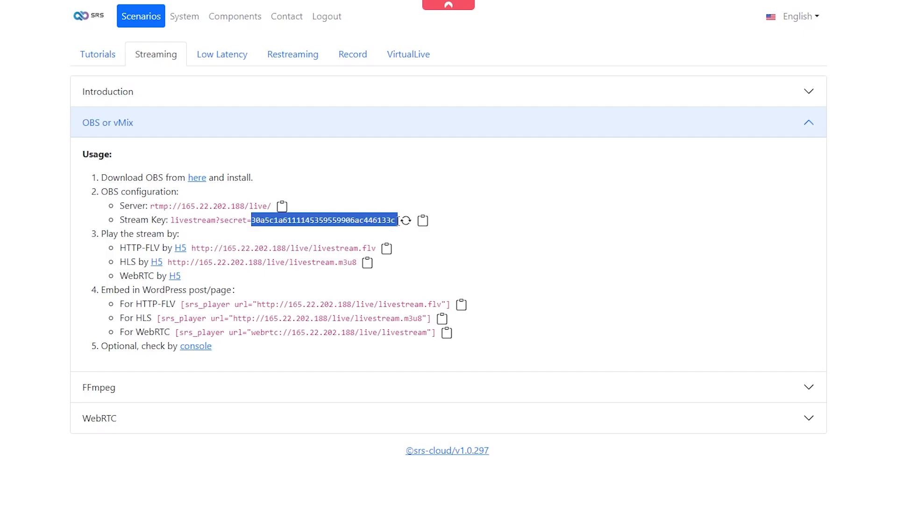
mouse_move(185, 16)
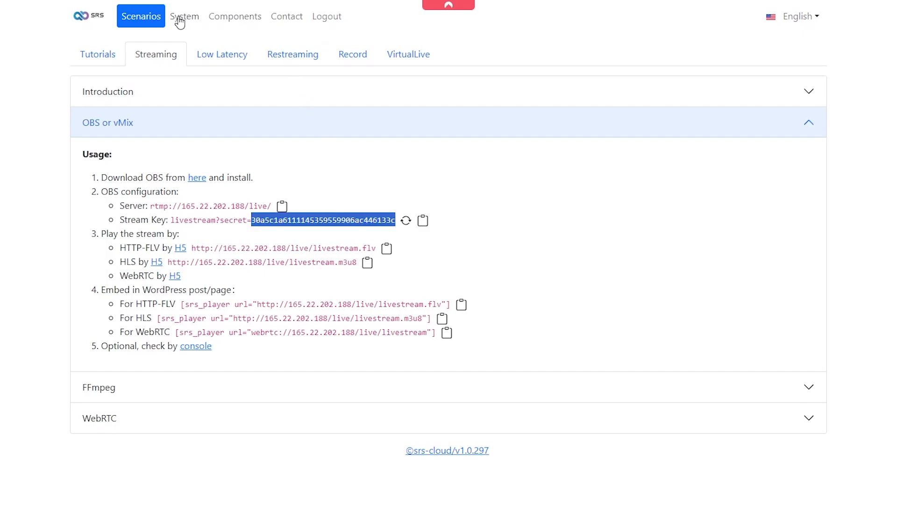
click(184, 16)
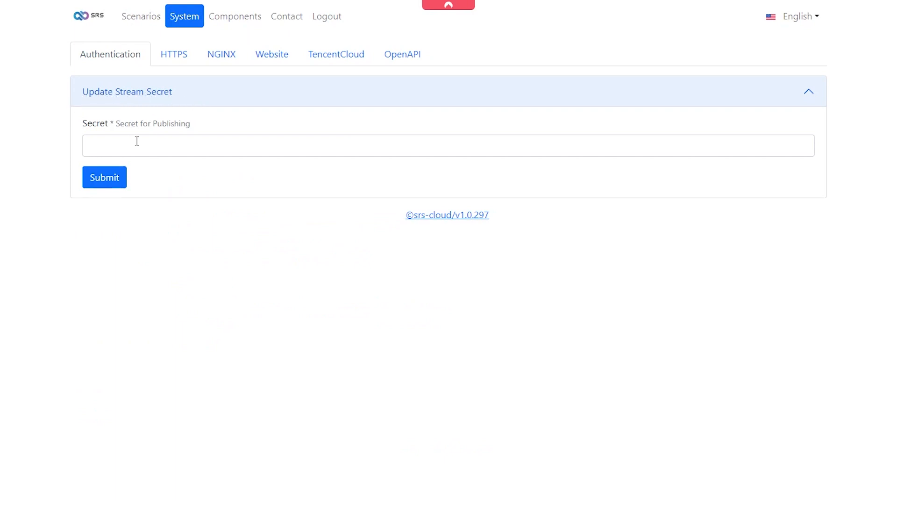
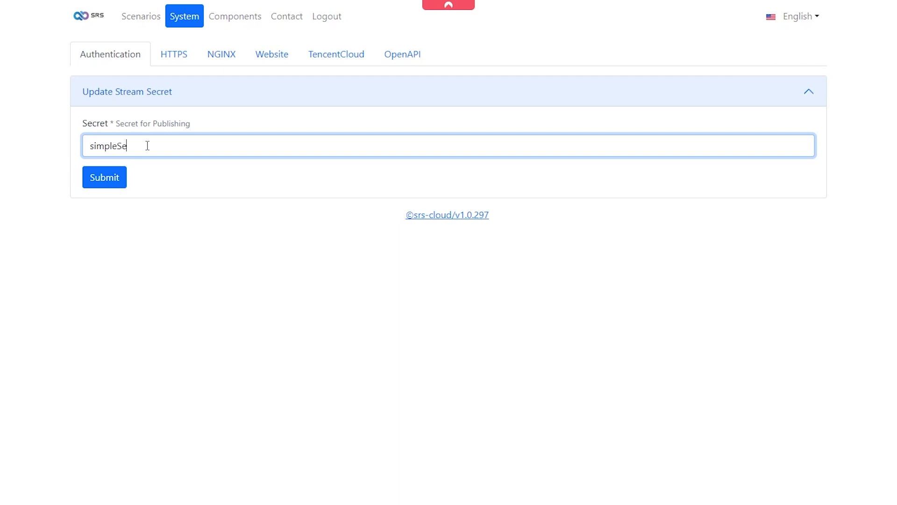
click(104, 177)
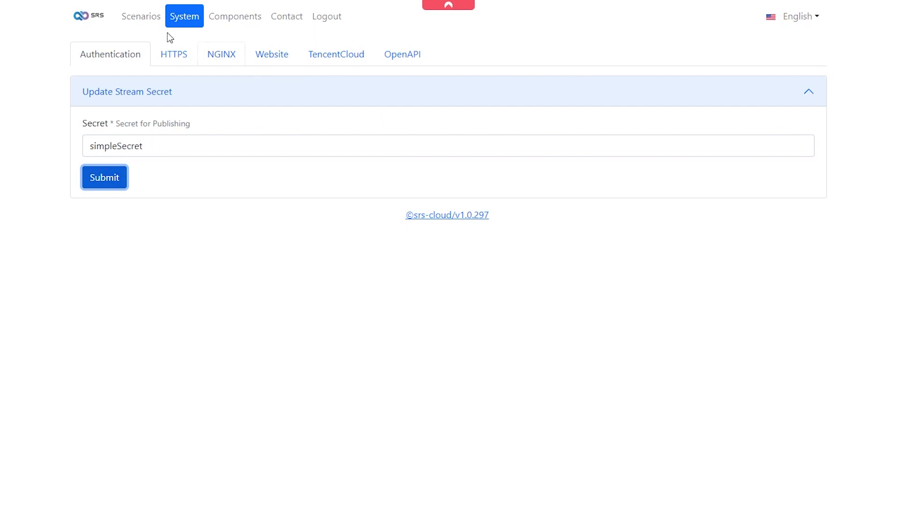
click(140, 16)
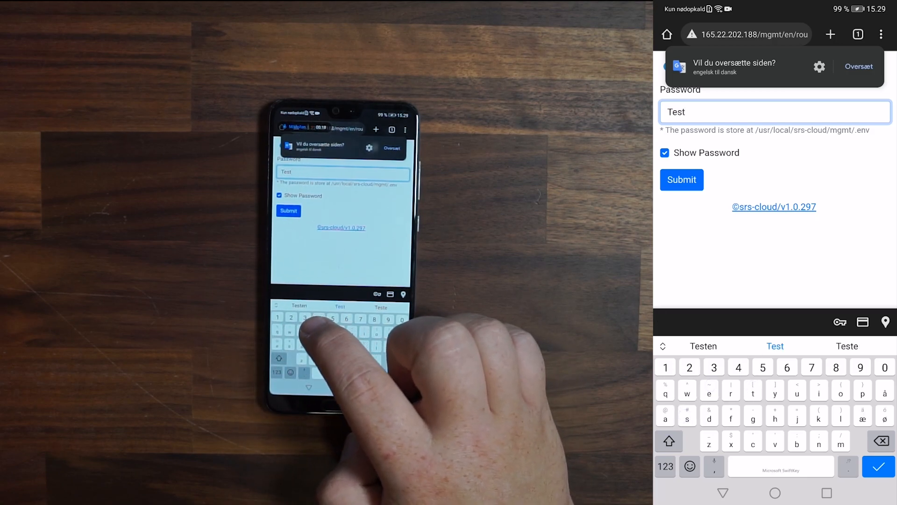
text(rtmp)
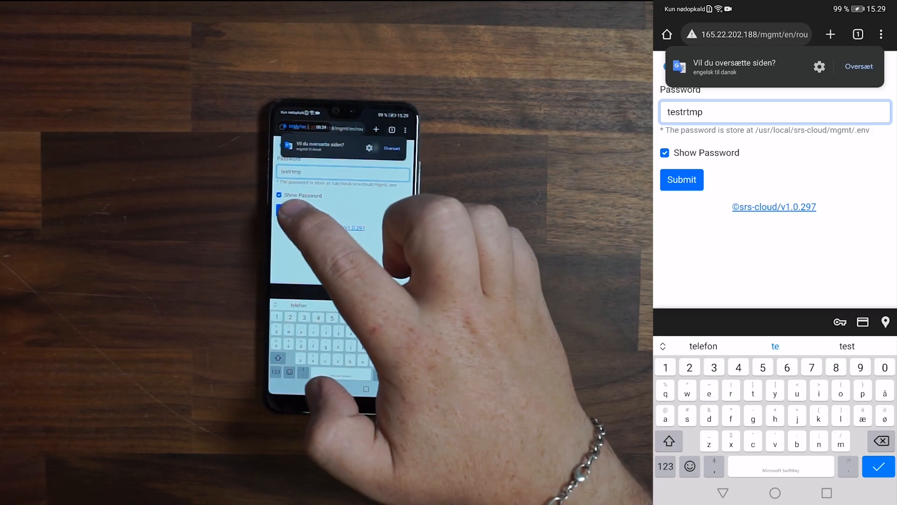
click(681, 179)
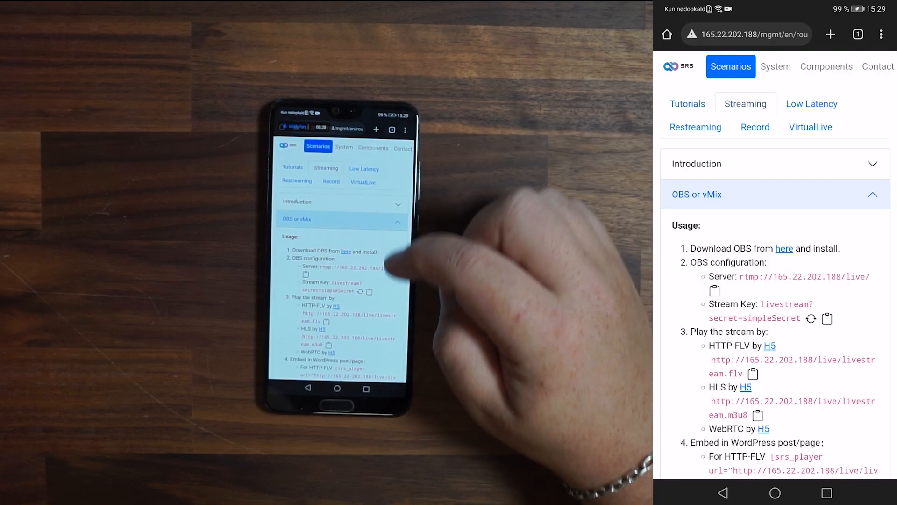
scroll(down, 3)
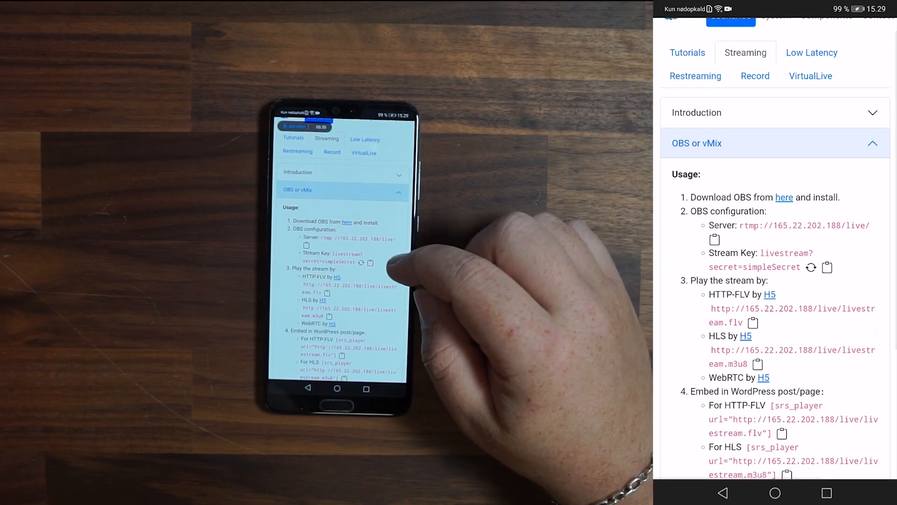
scroll(down, 3)
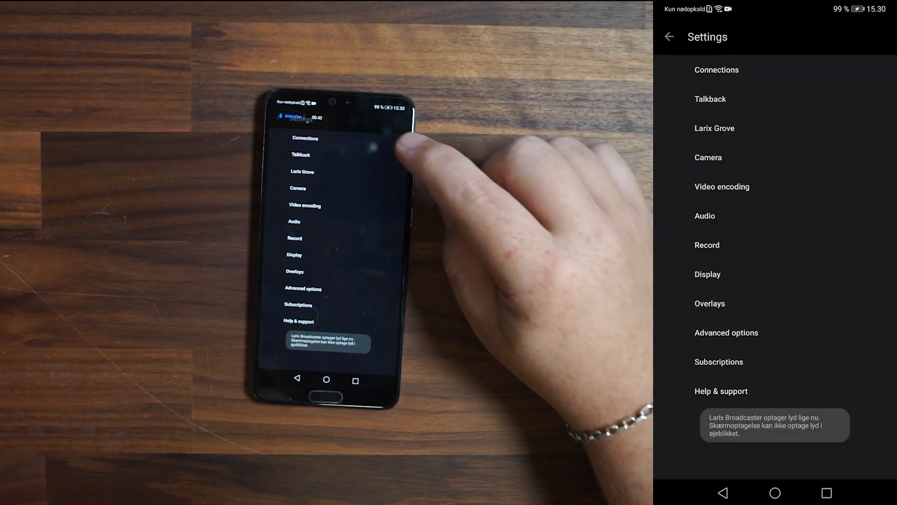
click(716, 70)
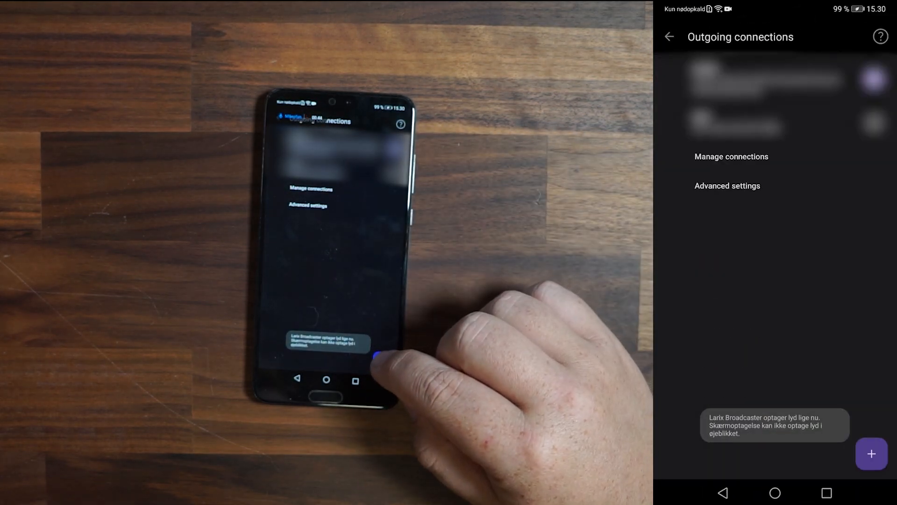
click(871, 454)
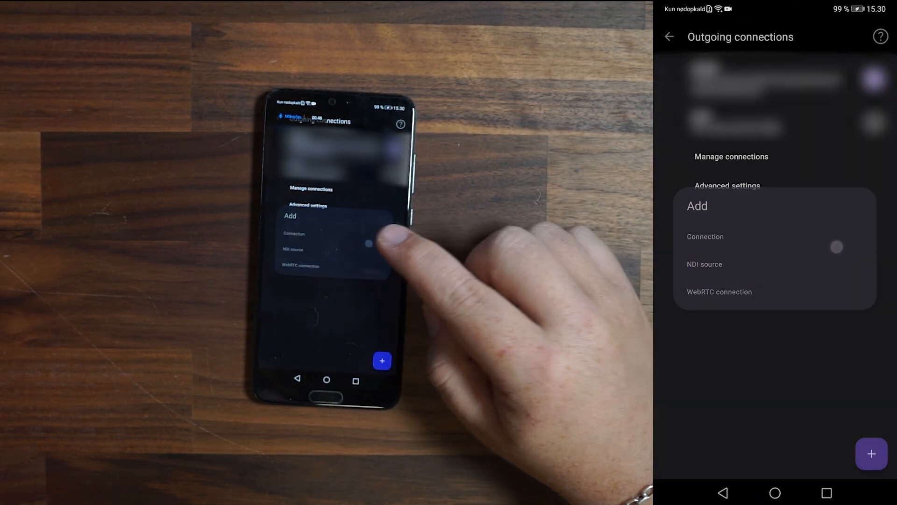
click(704, 237)
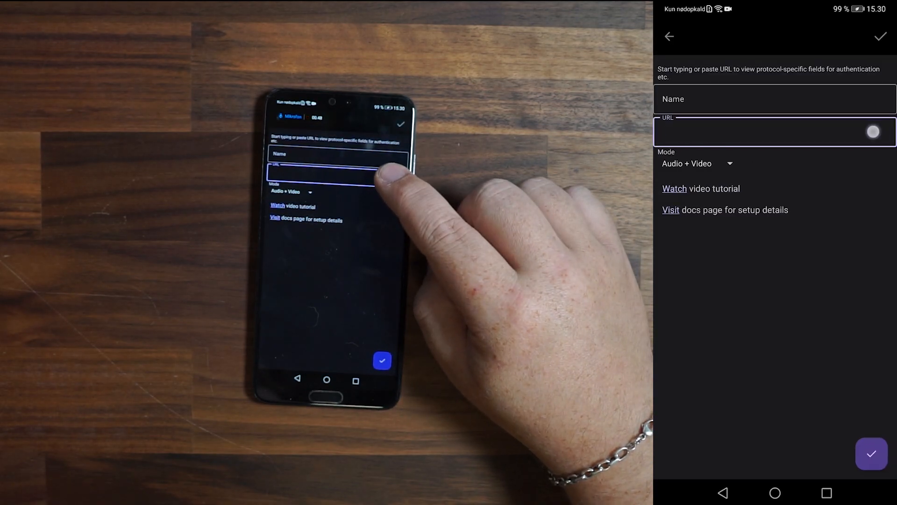
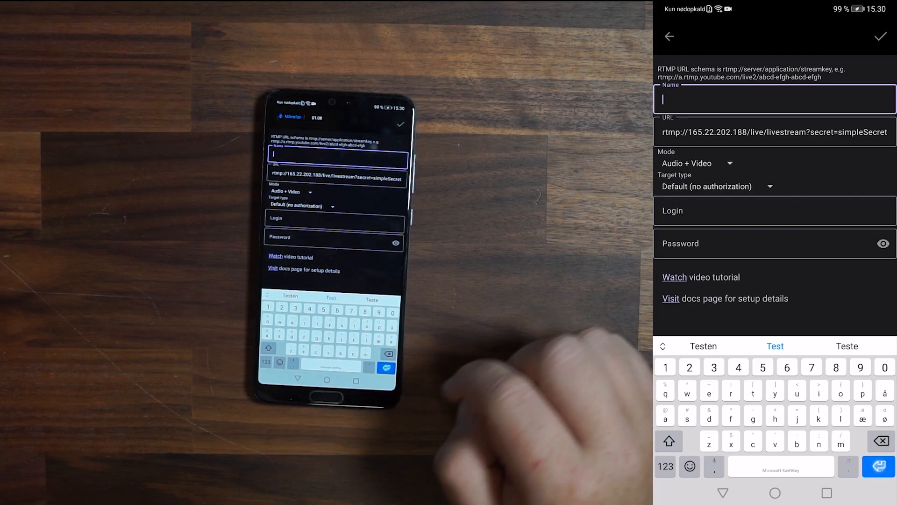
text(Test)
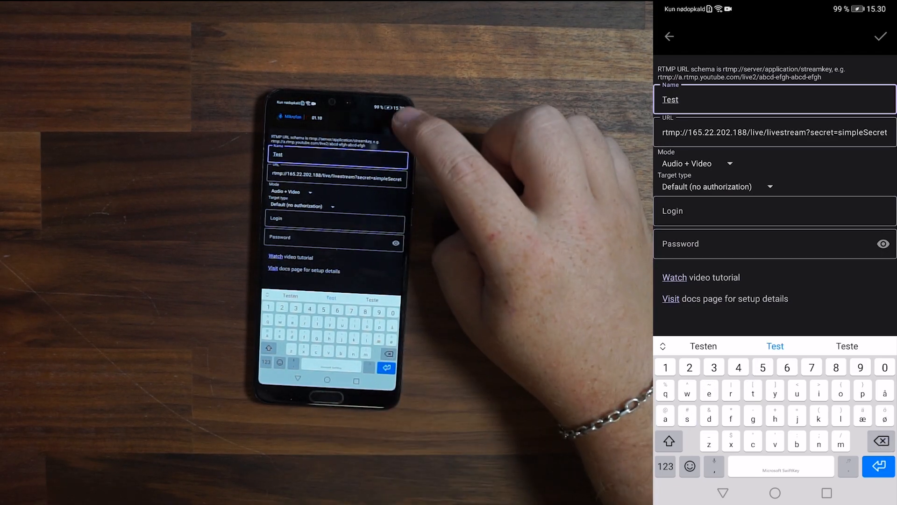
click(883, 36)
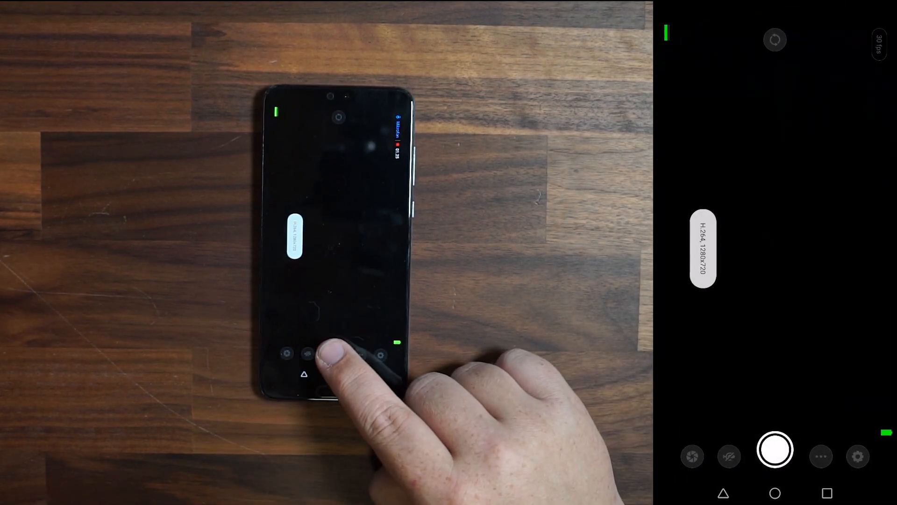
Step: Start broadcasting the phone camera to the SRS server from Larix
click(775, 449)
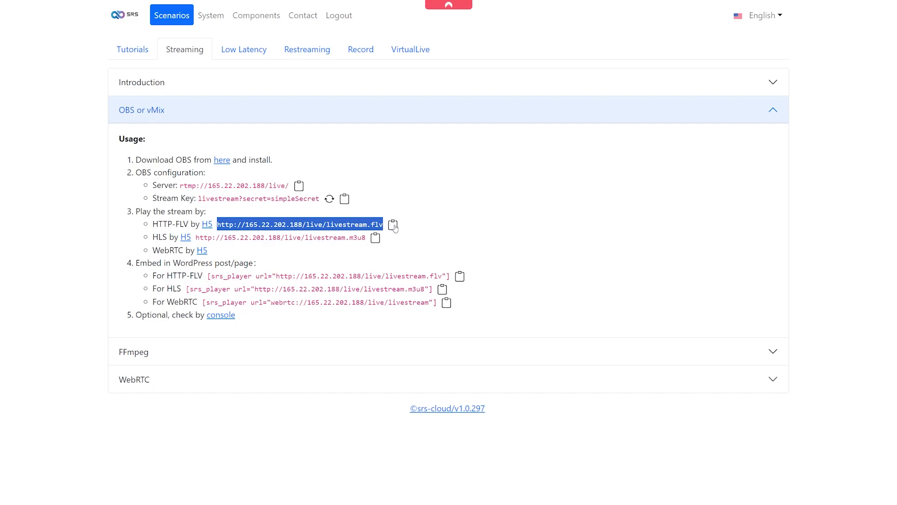
click(393, 224)
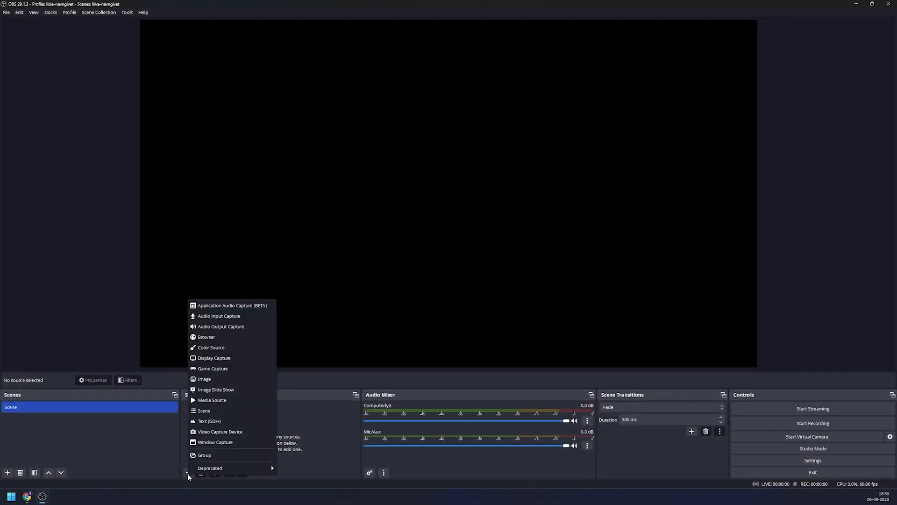
click(212, 400)
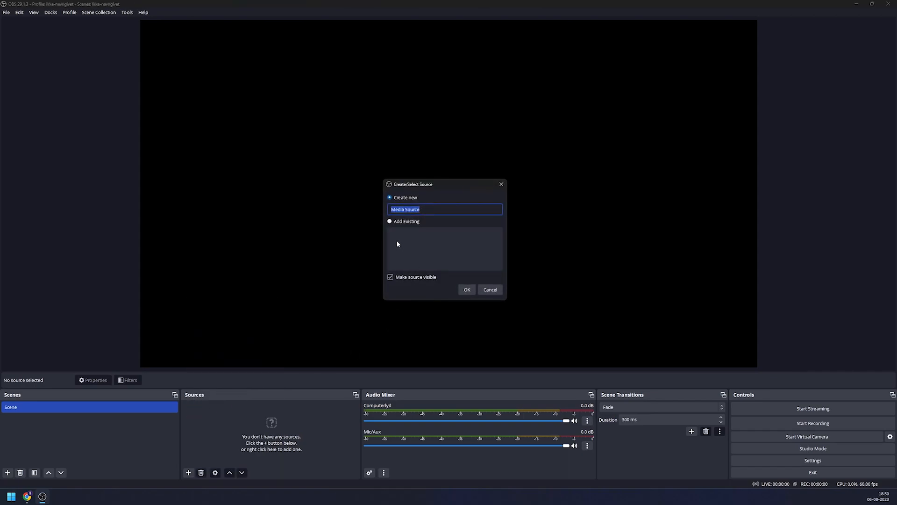
text(RTMN)
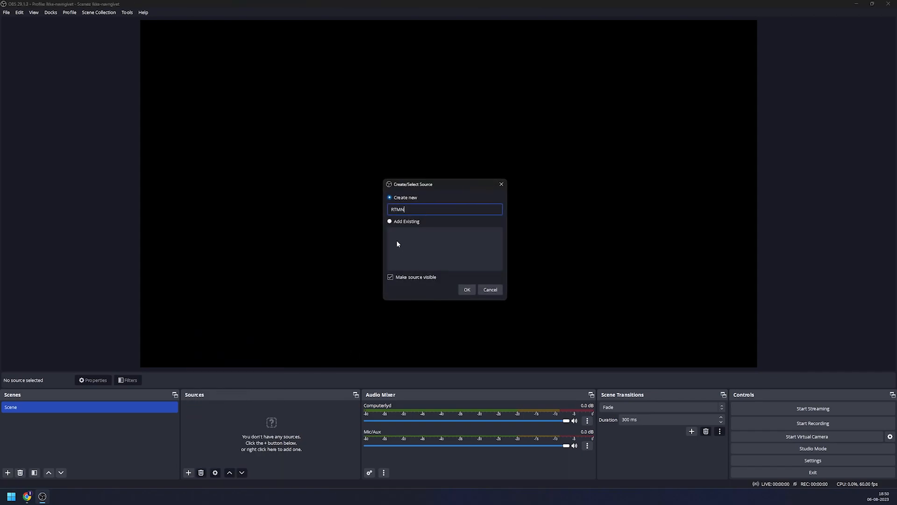
click(466, 289)
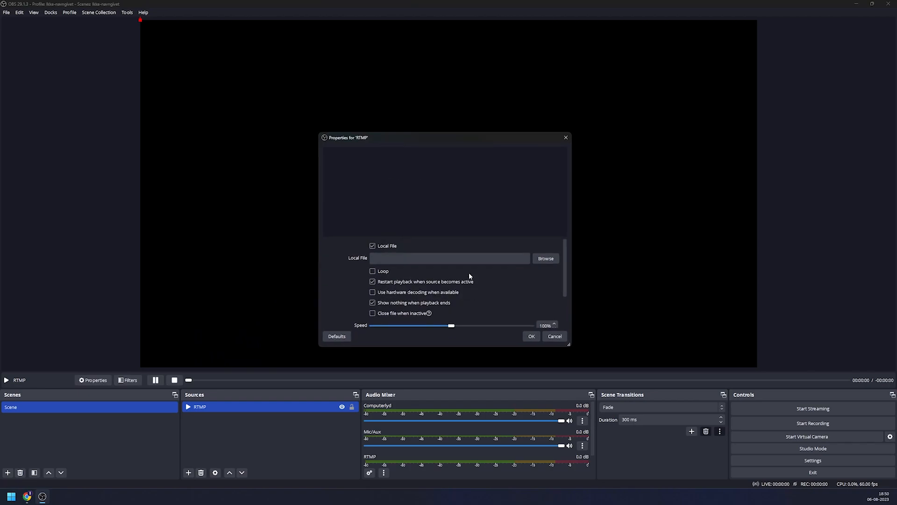
click(373, 245)
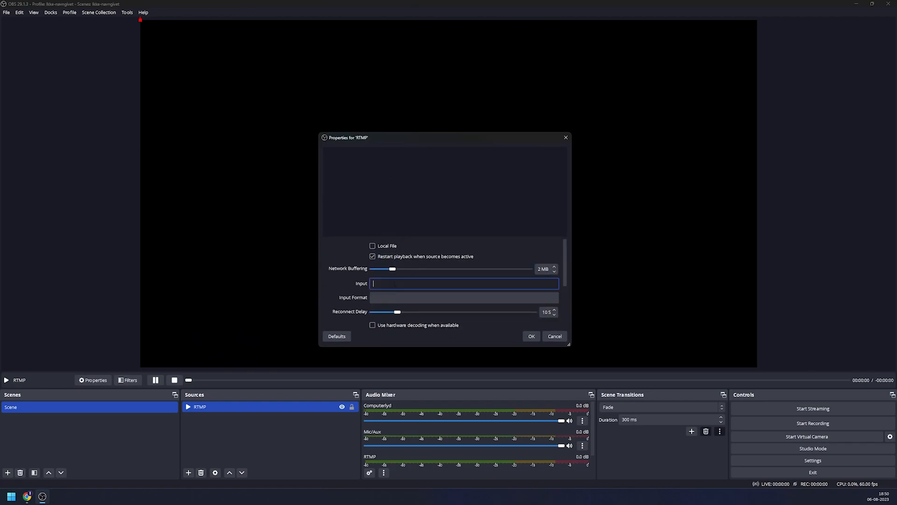
text(http://165.22.202.188/live/livestream.flv)
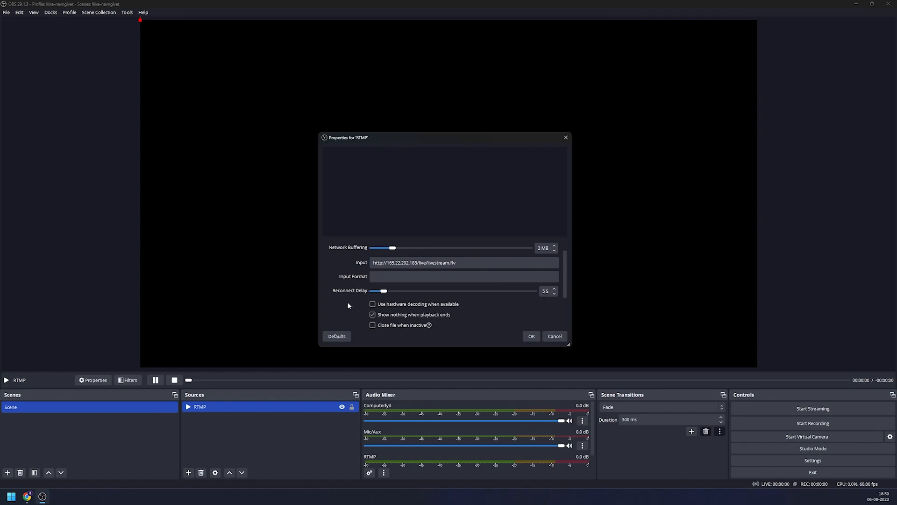
scroll(down, 3)
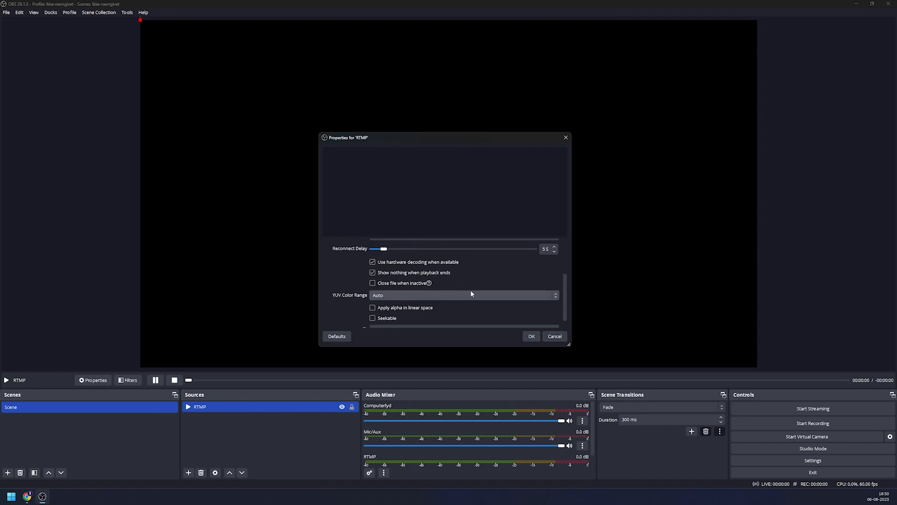
click(531, 336)
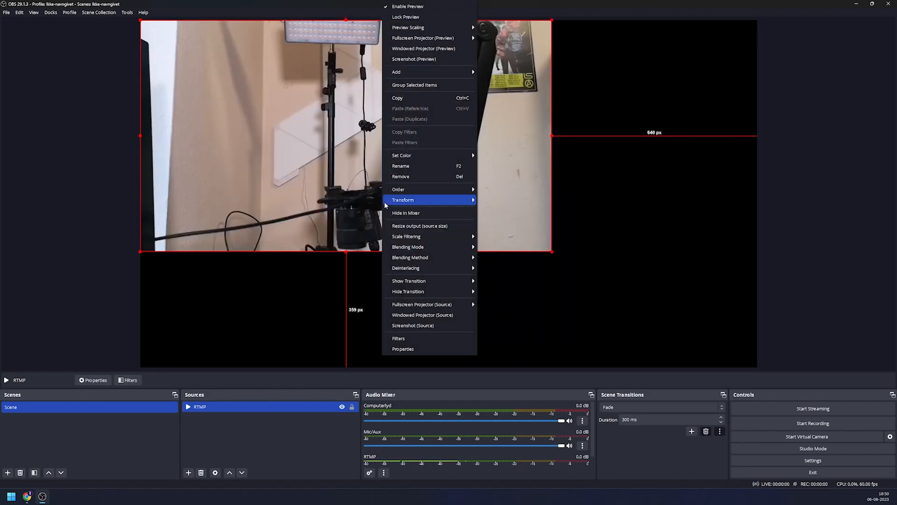
mouse_move(412, 189)
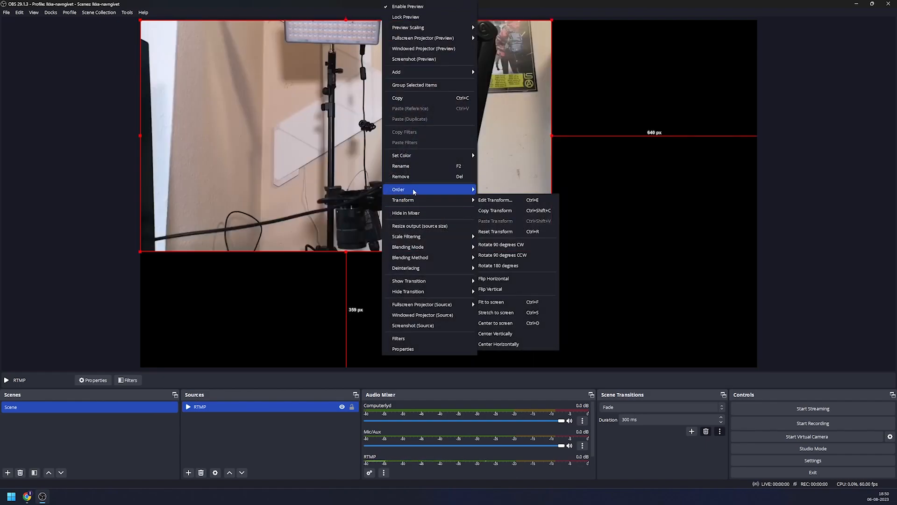
mouse_move(403, 199)
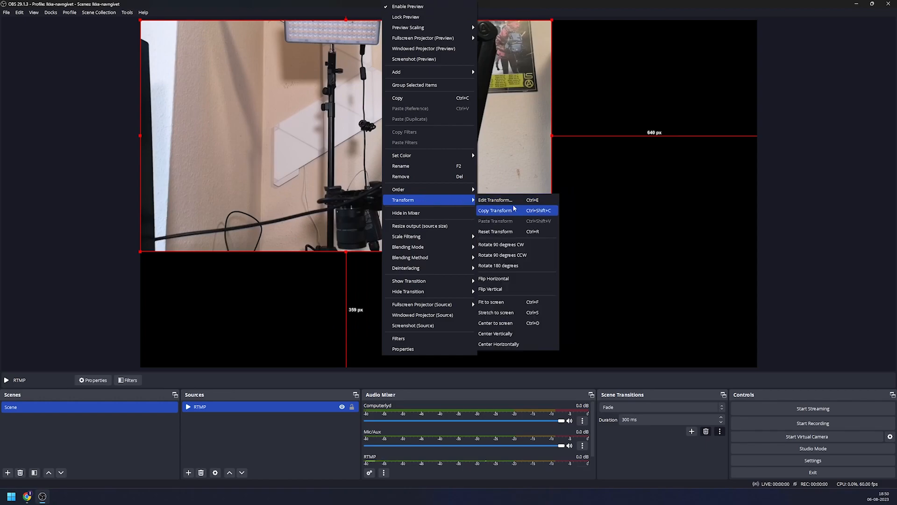
mouse_move(514, 301)
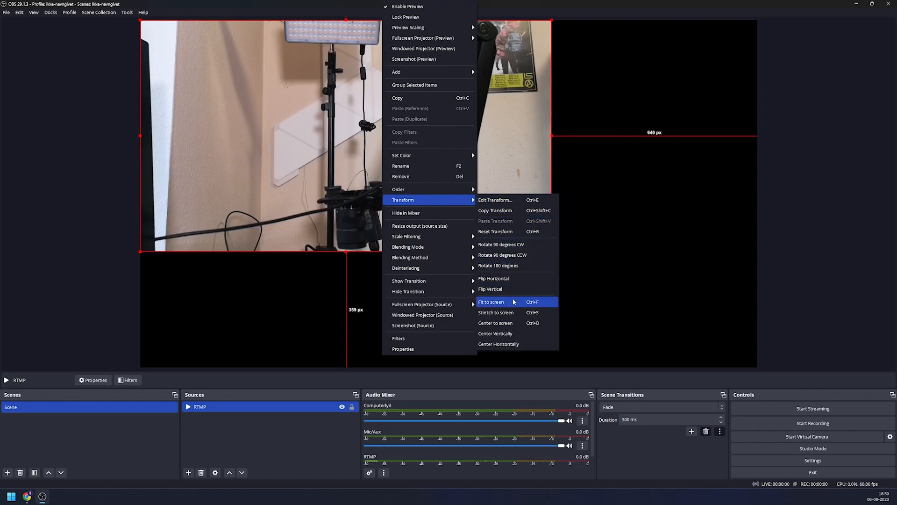
click(492, 302)
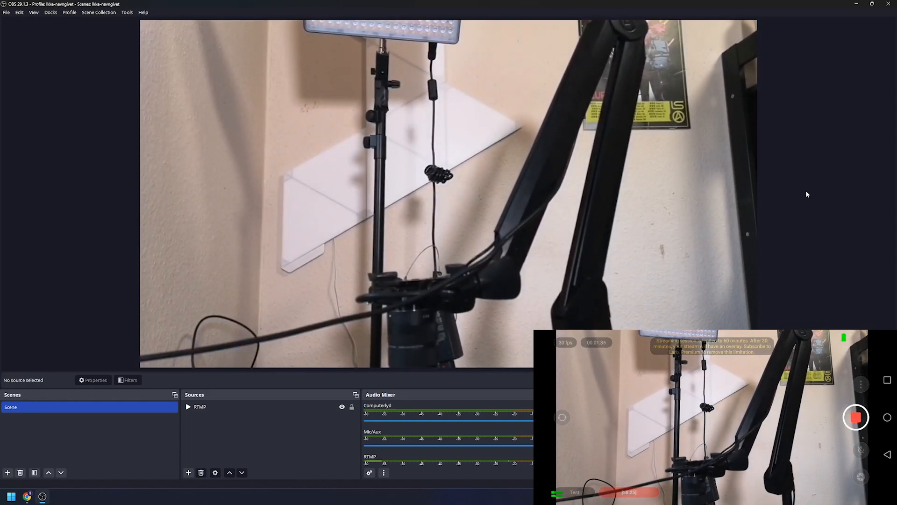
click(856, 416)
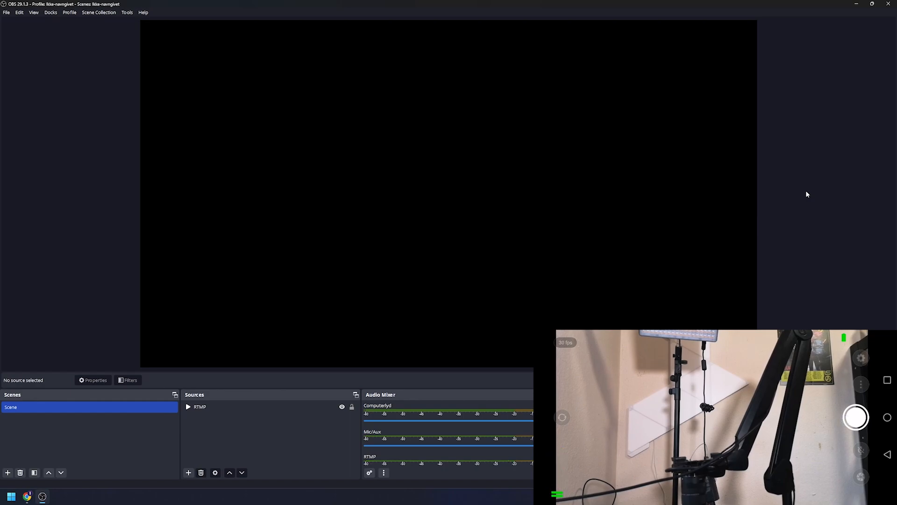
click(855, 416)
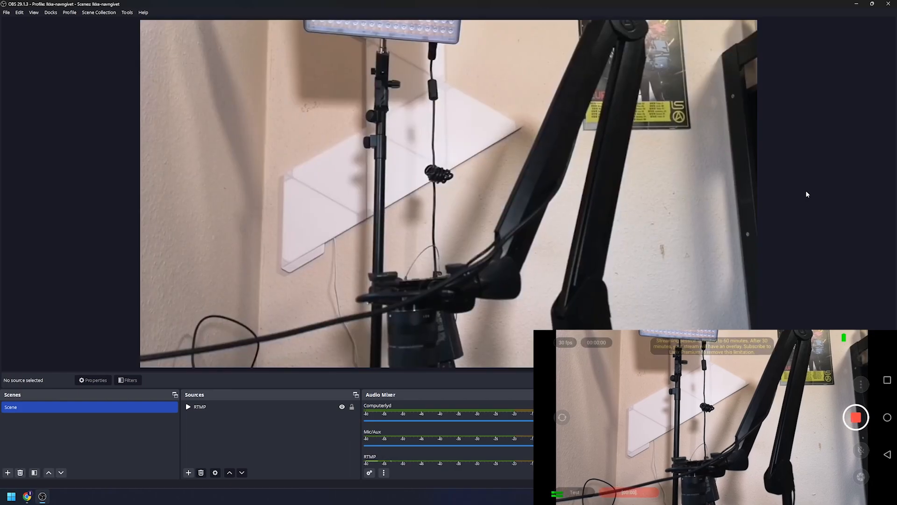